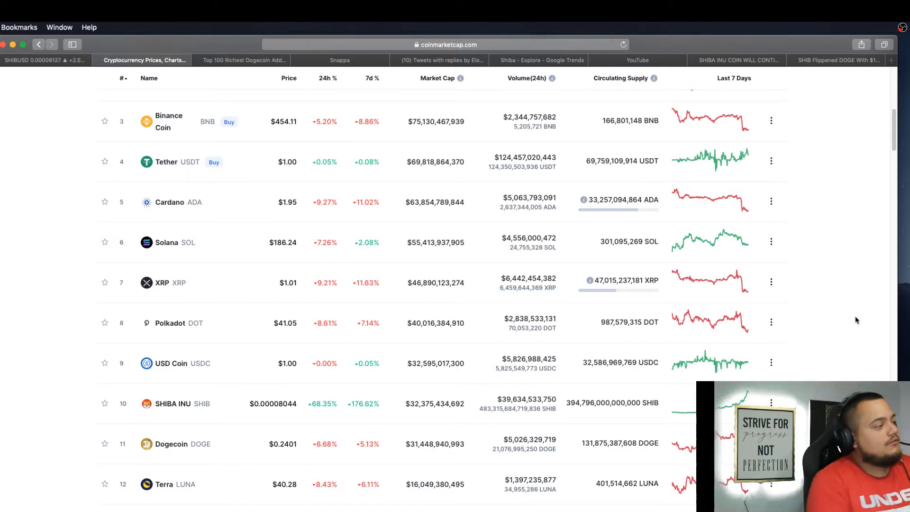
mouse_move(628, 346)
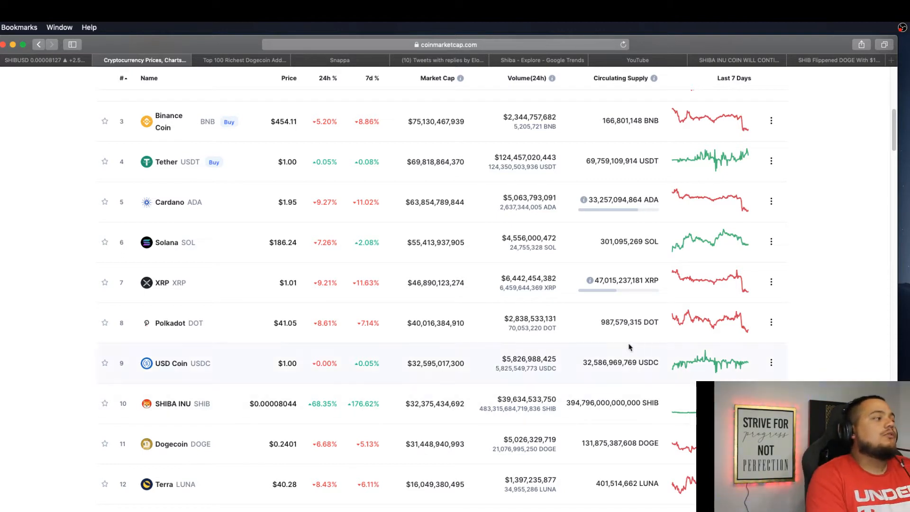
mouse_move(353, 353)
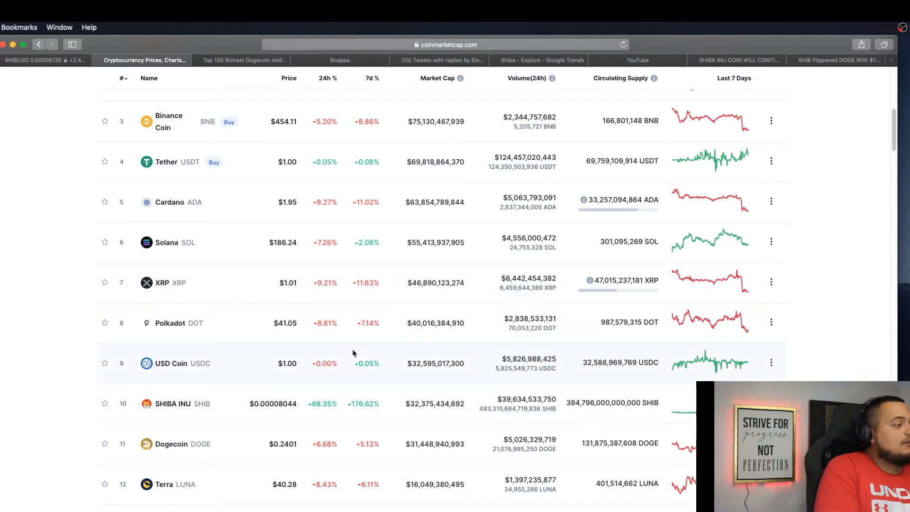
mouse_move(134, 410)
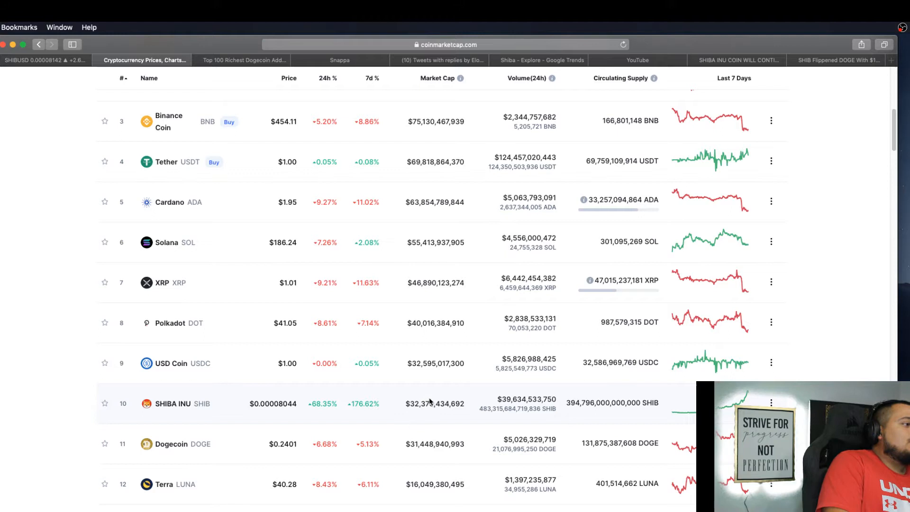
mouse_move(415, 412)
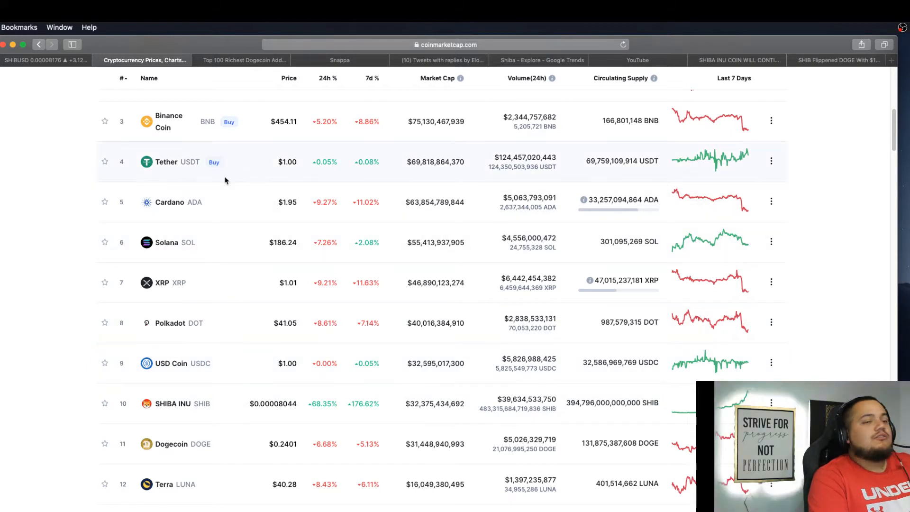
mouse_move(162, 376)
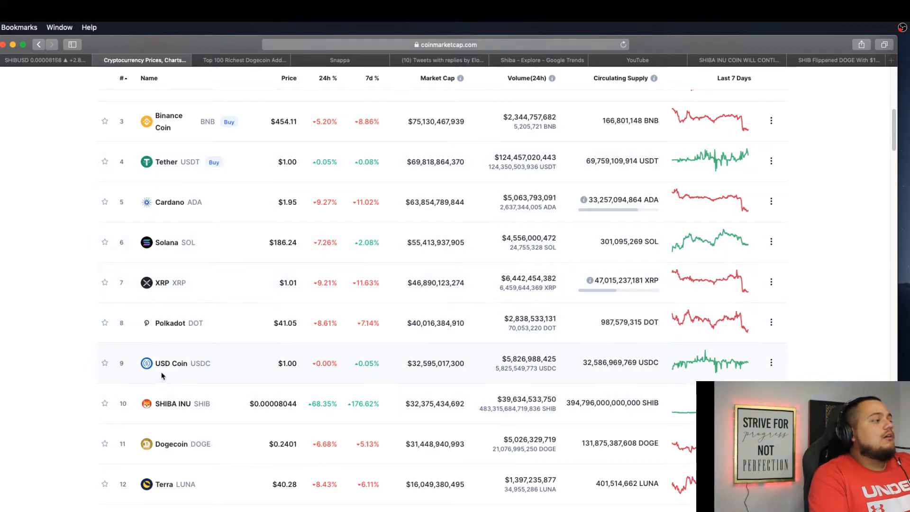
mouse_move(251, 404)
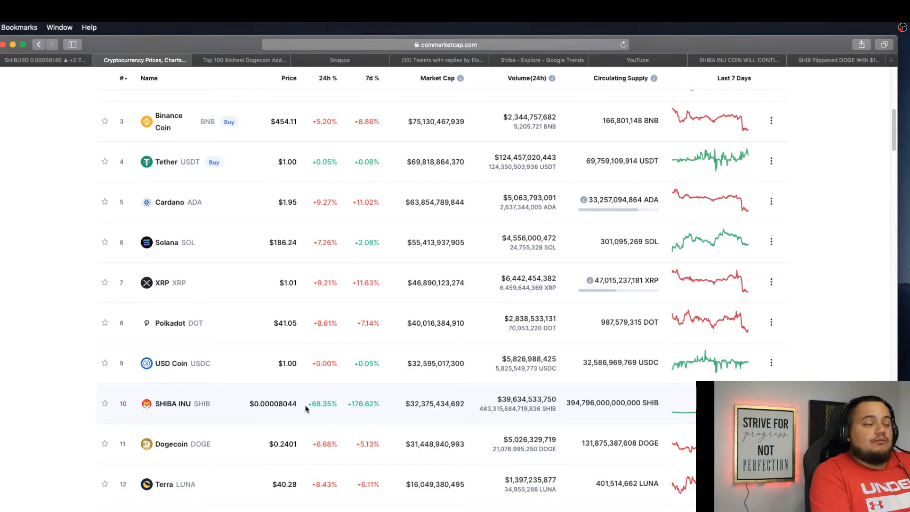
mouse_move(392, 381)
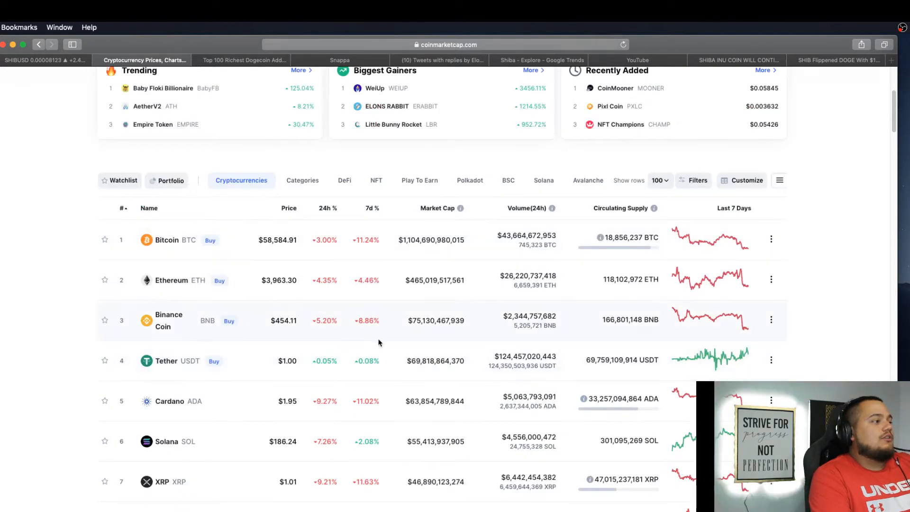
mouse_move(417, 316)
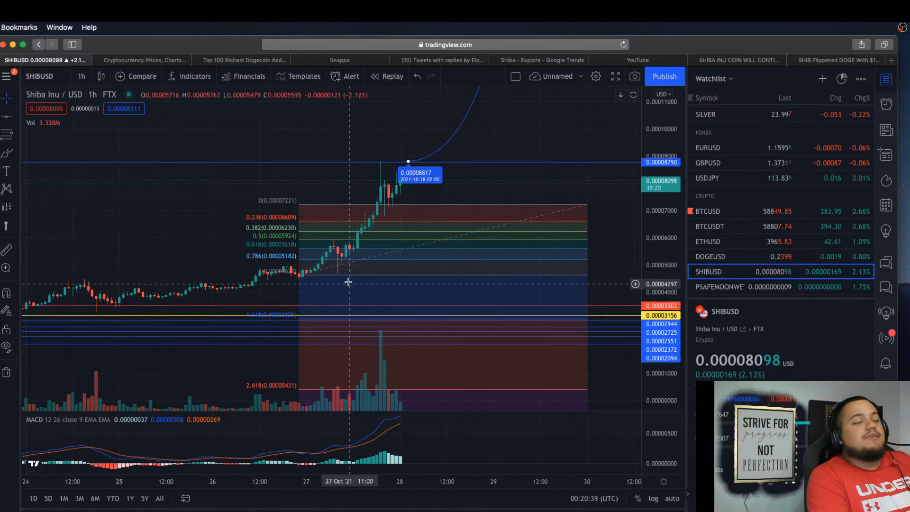
mouse_move(394, 209)
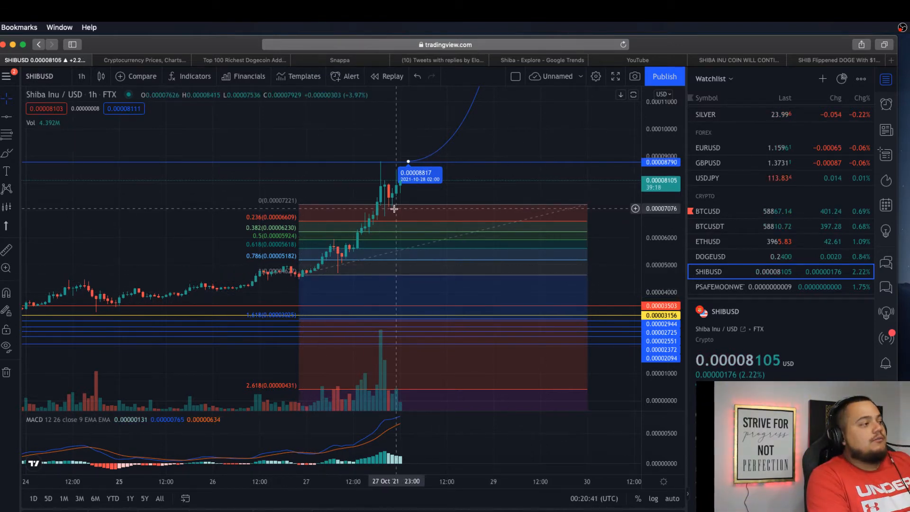
mouse_move(287, 281)
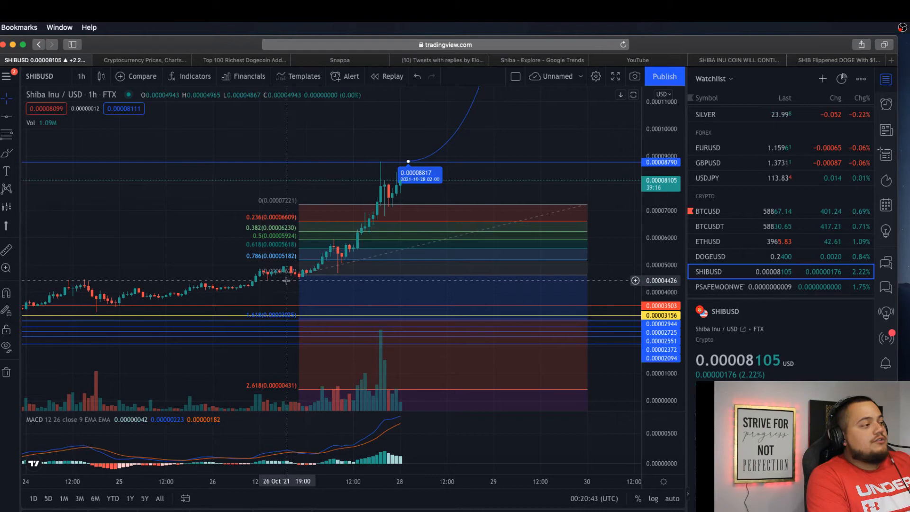
mouse_move(357, 213)
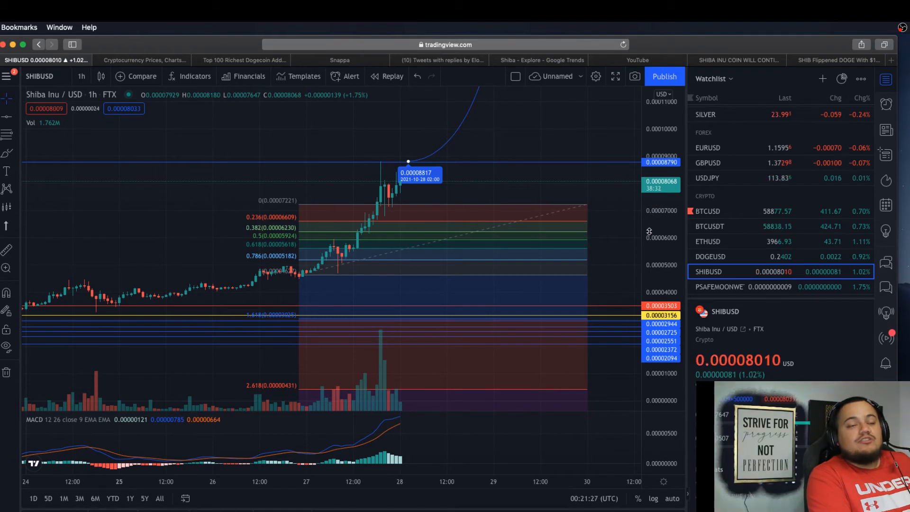
mouse_move(626, 239)
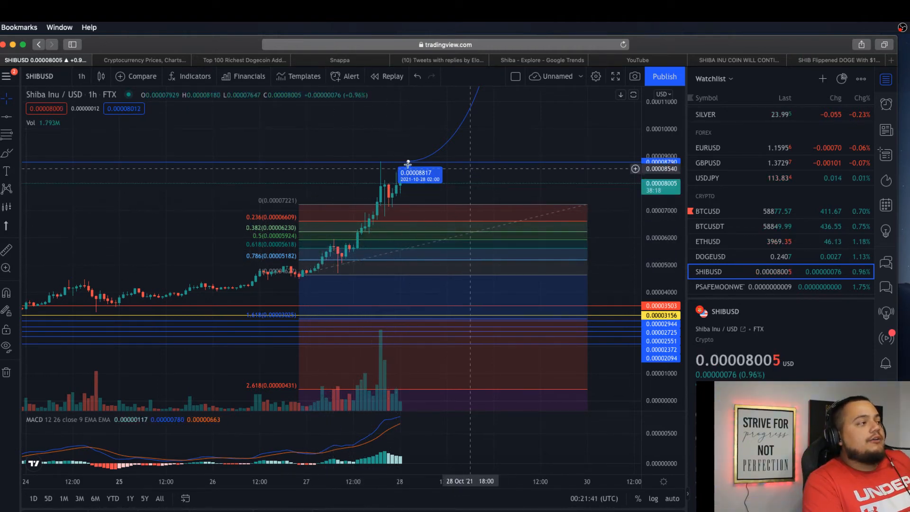
Bring up the list of chart time intervals from the toolbar
click(81, 76)
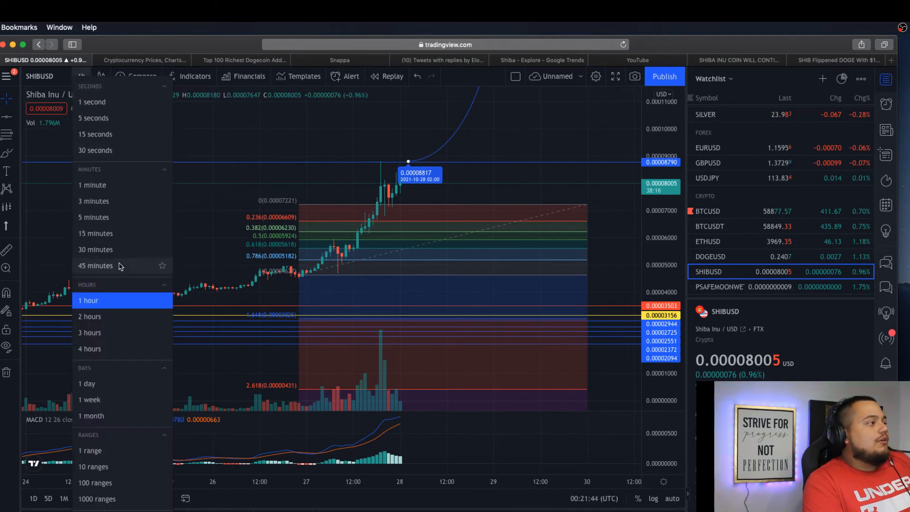
Change the SHIBUSD chart interval to 30-minute candles
click(95, 249)
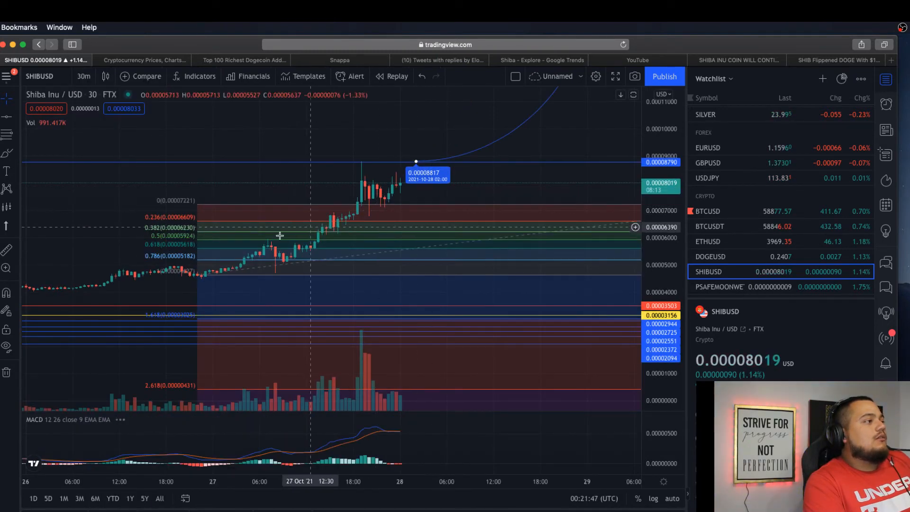
mouse_move(326, 232)
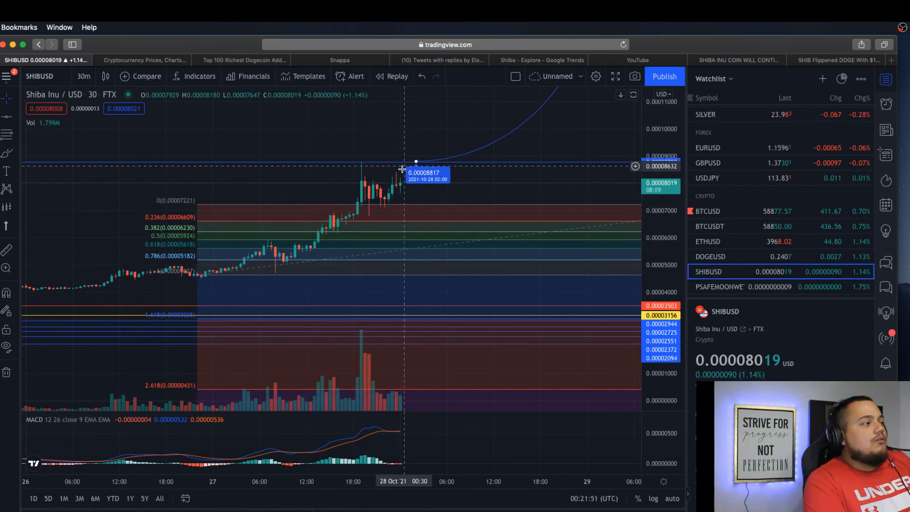
mouse_move(402, 192)
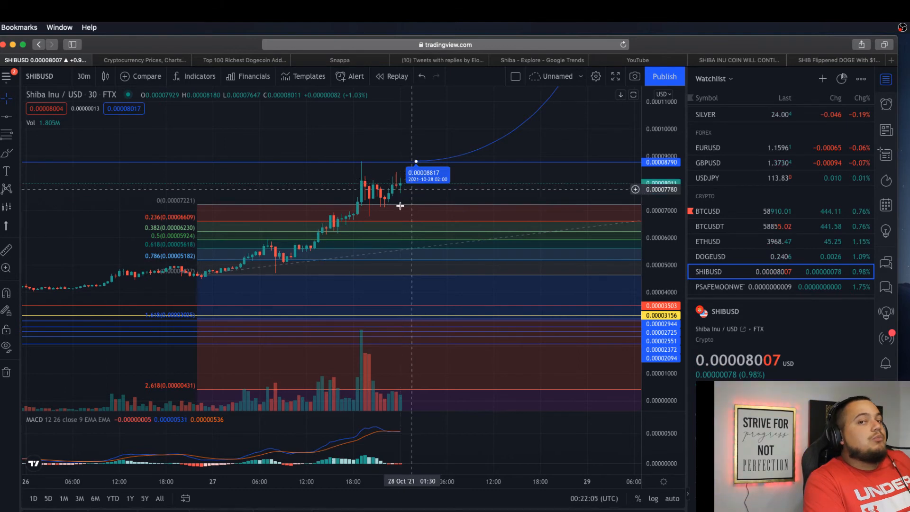
mouse_move(360, 243)
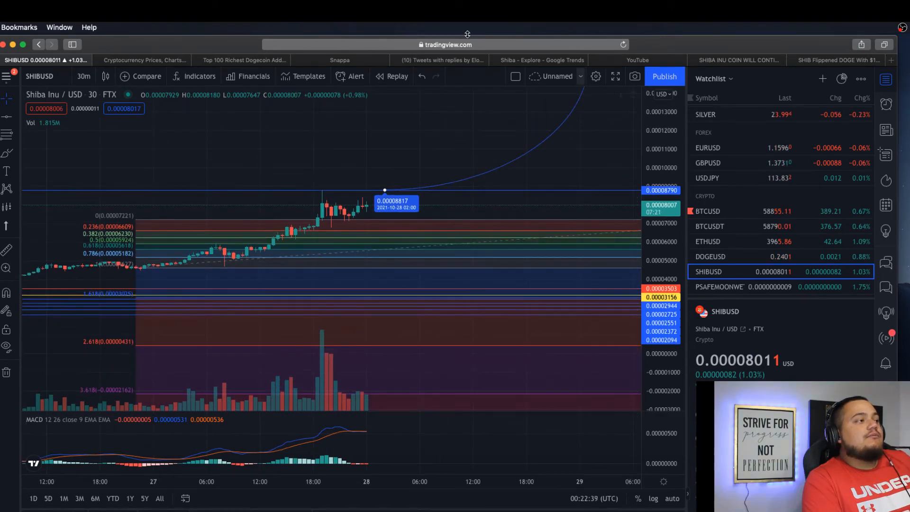
Return the SHIBUSD chart to 1-hour candles via the interval list
click(83, 76)
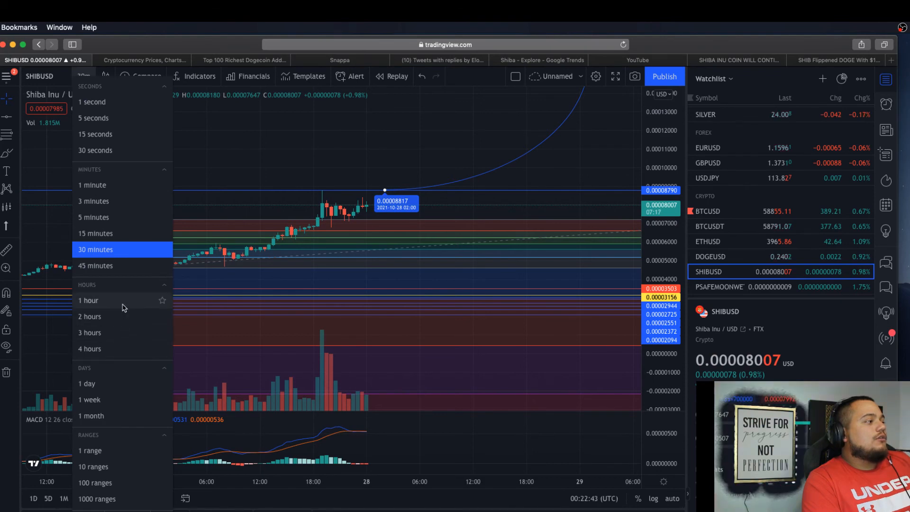
click(88, 301)
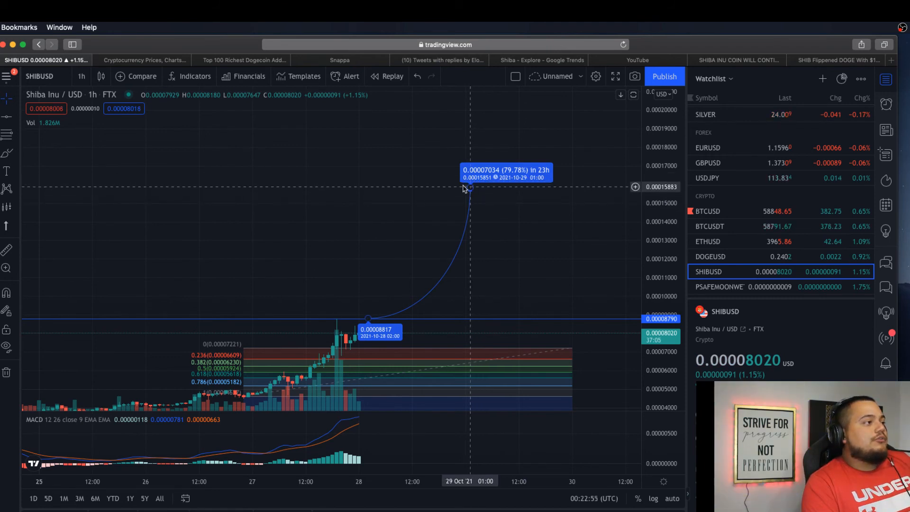
mouse_move(487, 197)
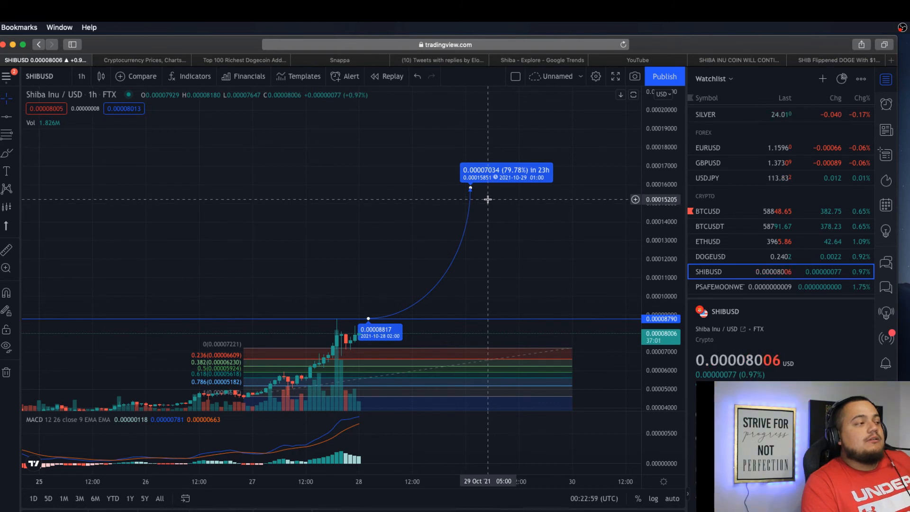
mouse_move(481, 192)
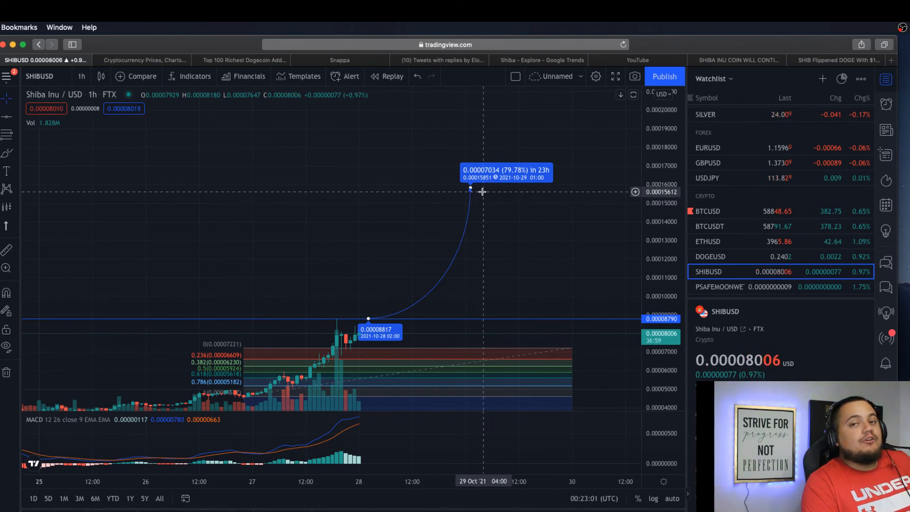
mouse_move(459, 261)
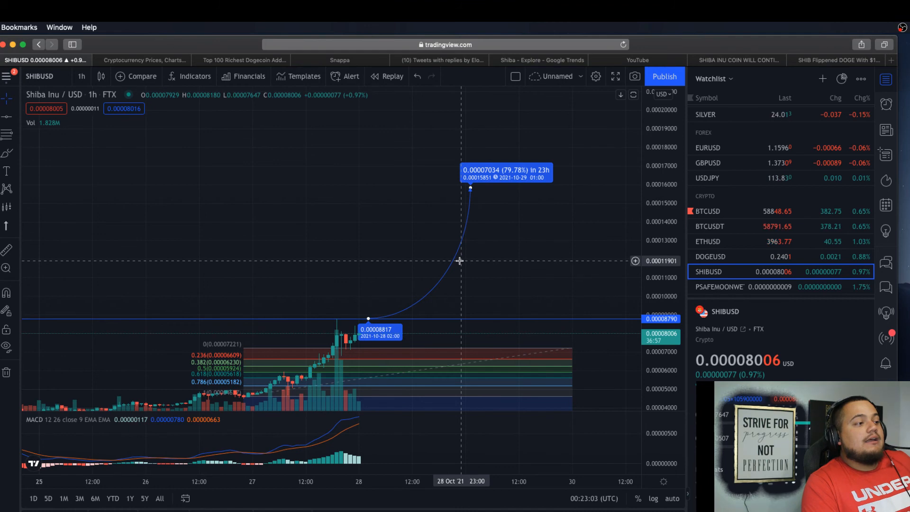